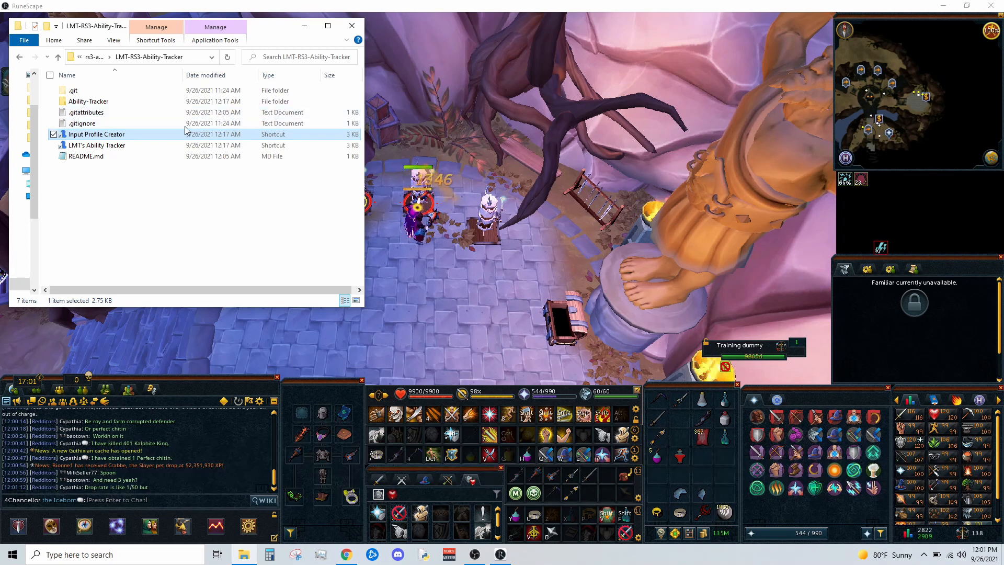
pyautogui.moveTo(97, 145)
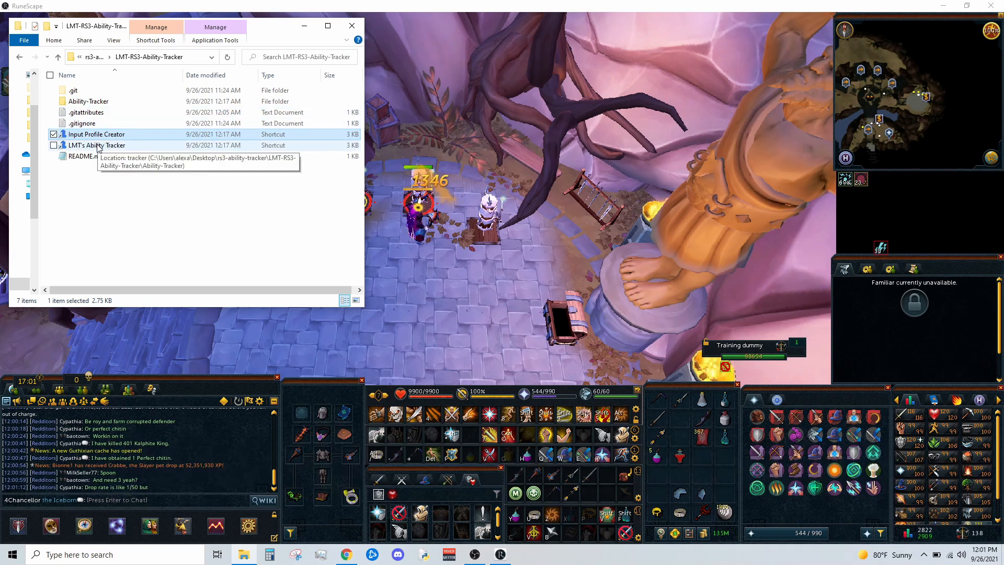
# - Launch the ability tracker, move it over the game view, then close it
pyautogui.doubleClick(96, 145)
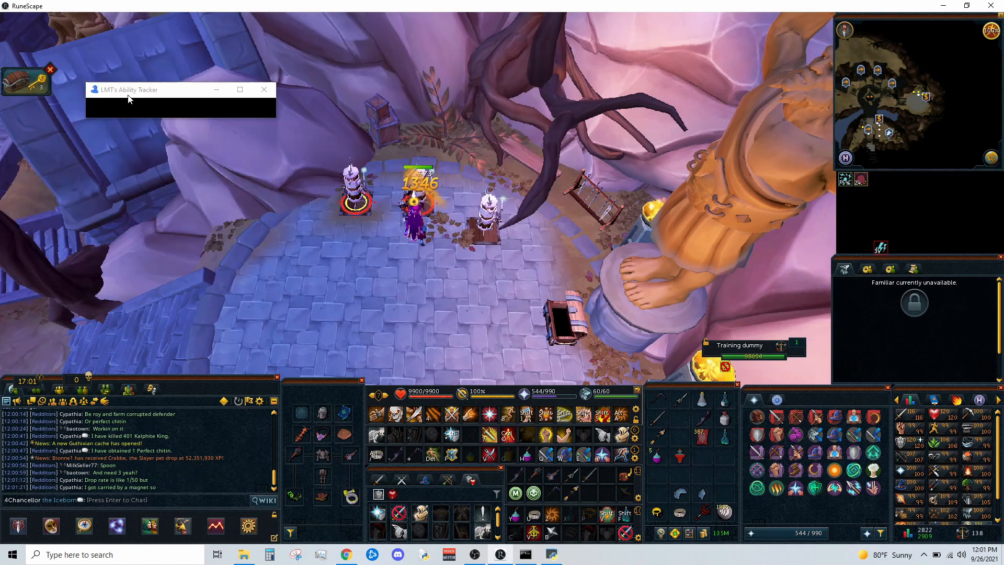
pyautogui.moveTo(151, 89); pyautogui.dragTo(684, 299)
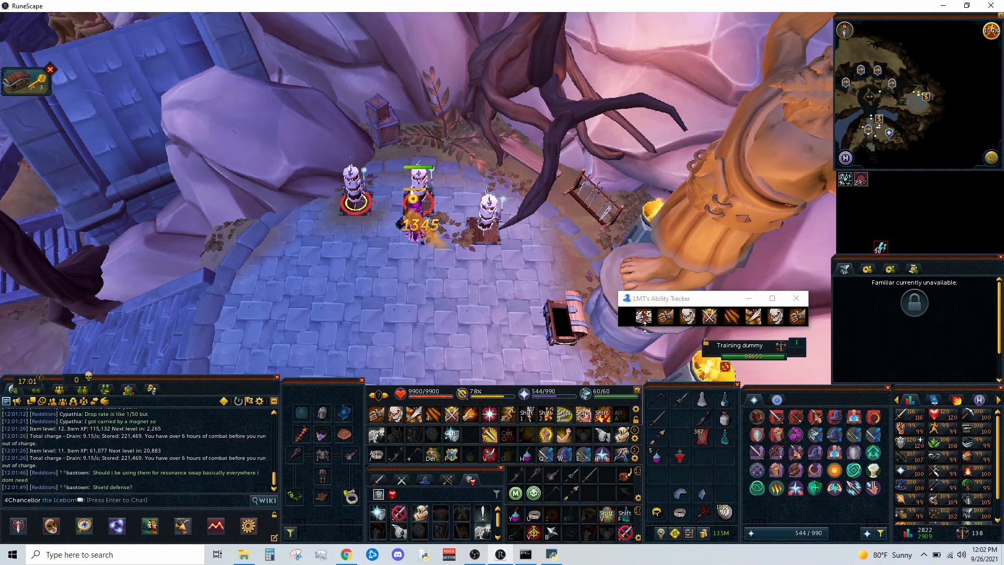
pyautogui.click(796, 299)
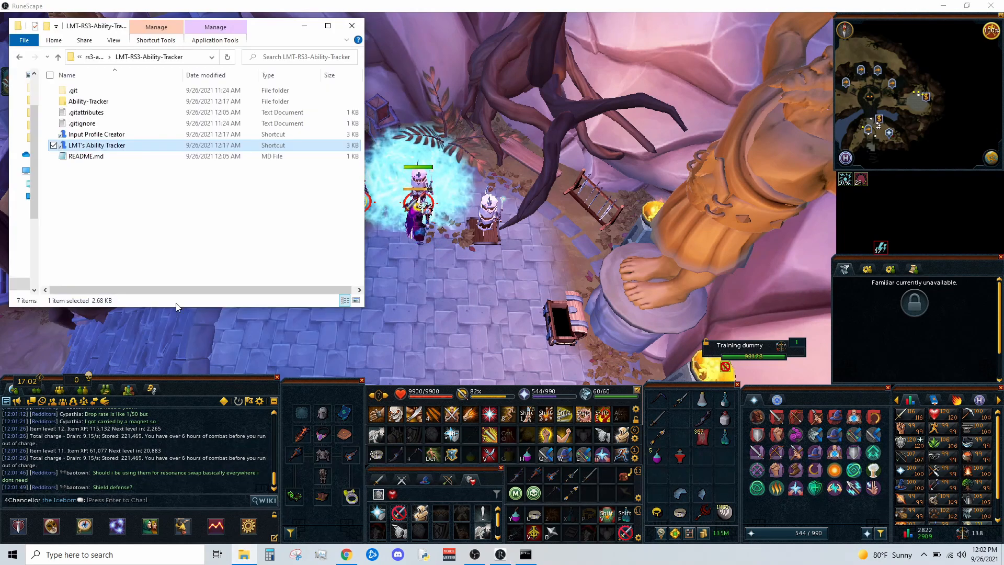
# - Capture mouse binds for Greater Flurry and Destroy and save the dw_melee profile
pyautogui.doubleClick(95, 134)
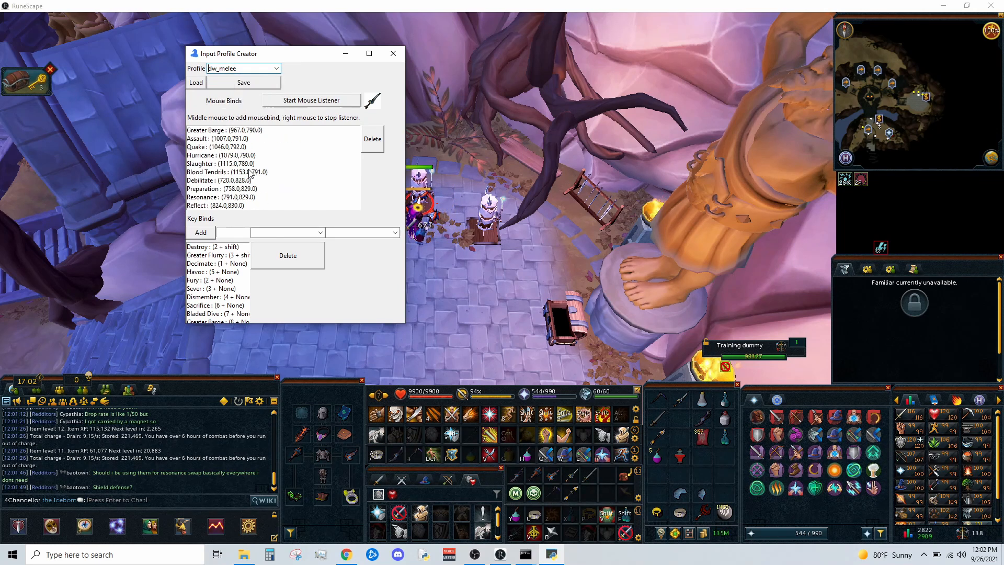
pyautogui.click(217, 146)
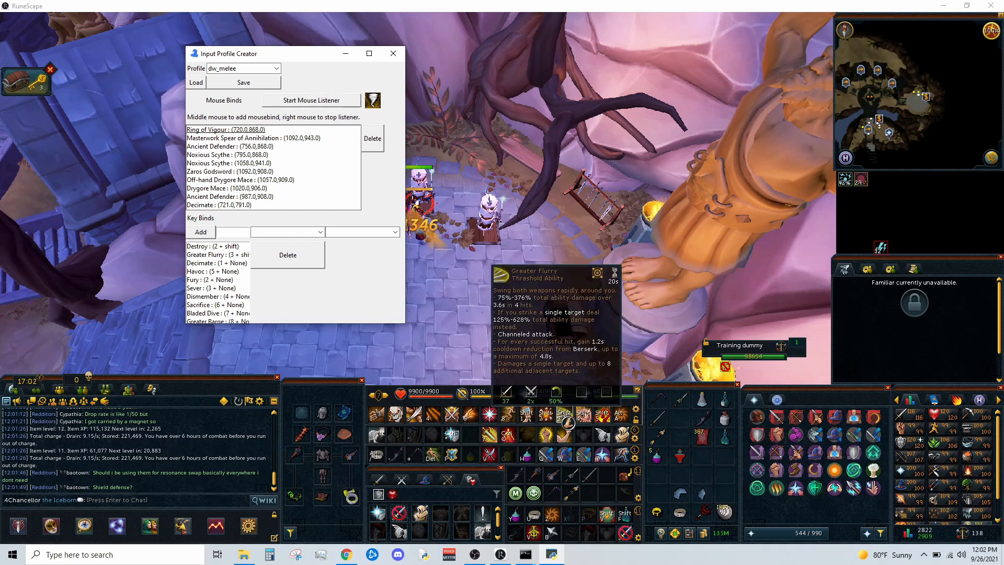
pyautogui.click(562, 415)
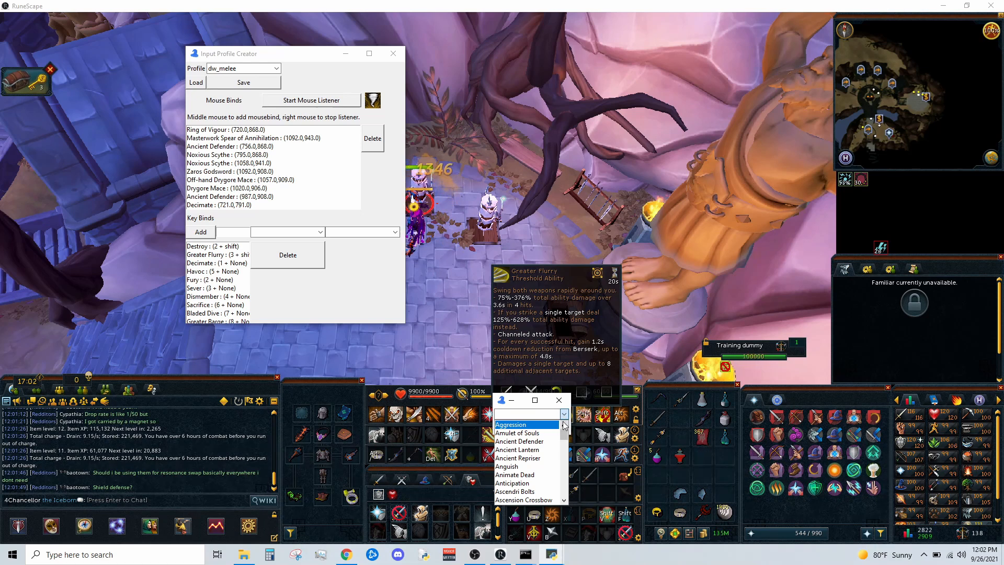
pyautogui.scroll(-3)
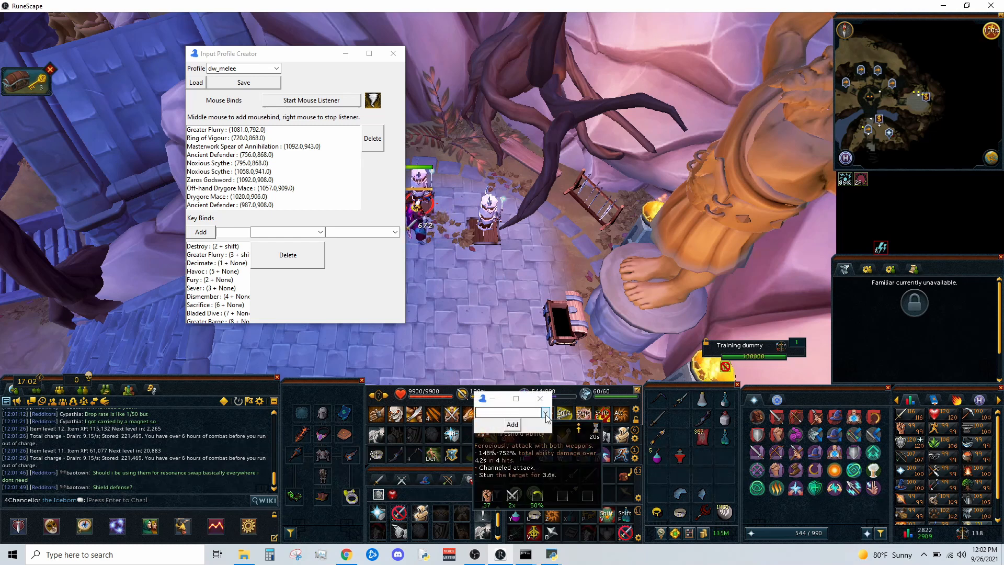
pyautogui.click(545, 412)
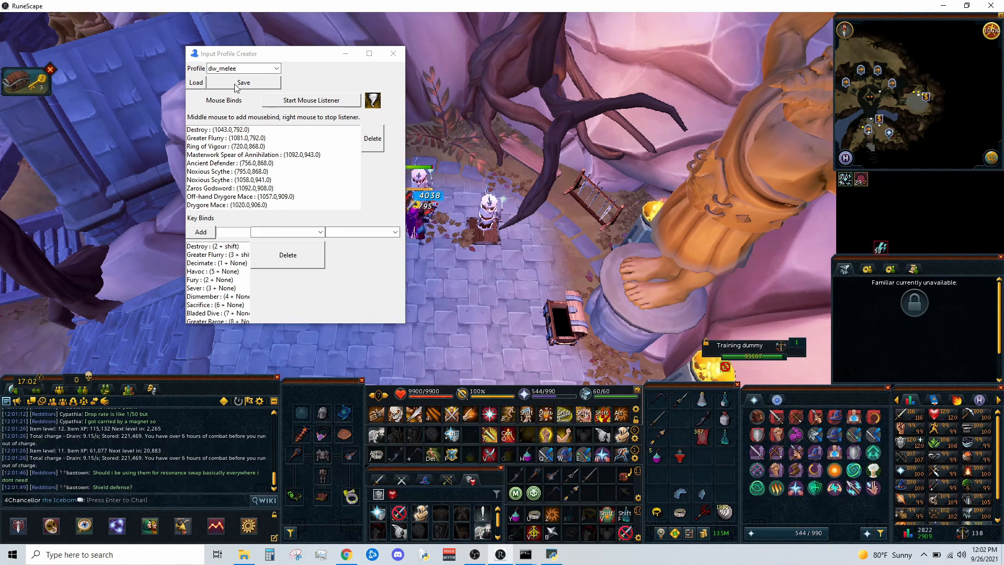
pyautogui.click(393, 53)
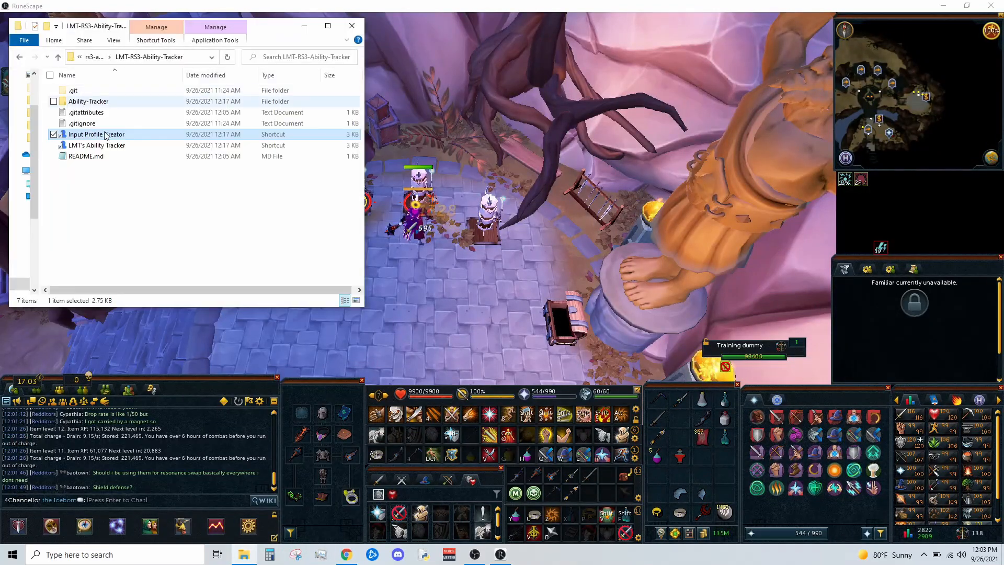
pyautogui.doubleClick(97, 145)
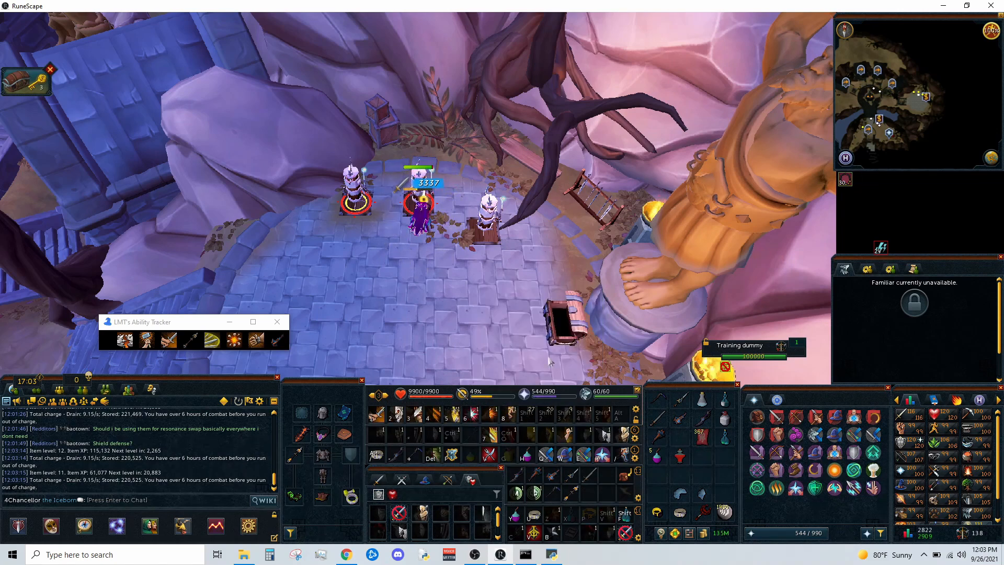
pyautogui.moveTo(514, 473)
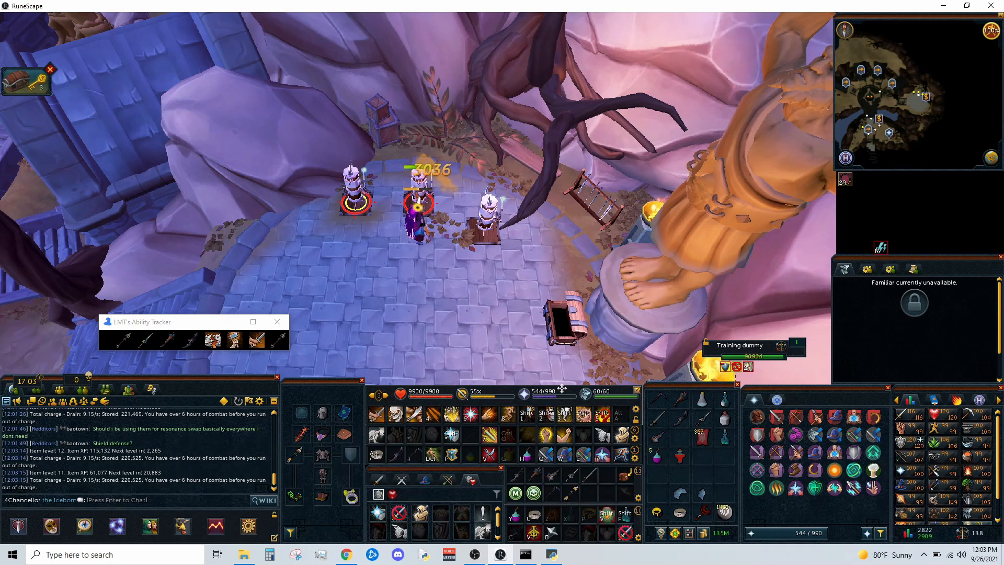
pyautogui.click(348, 252)
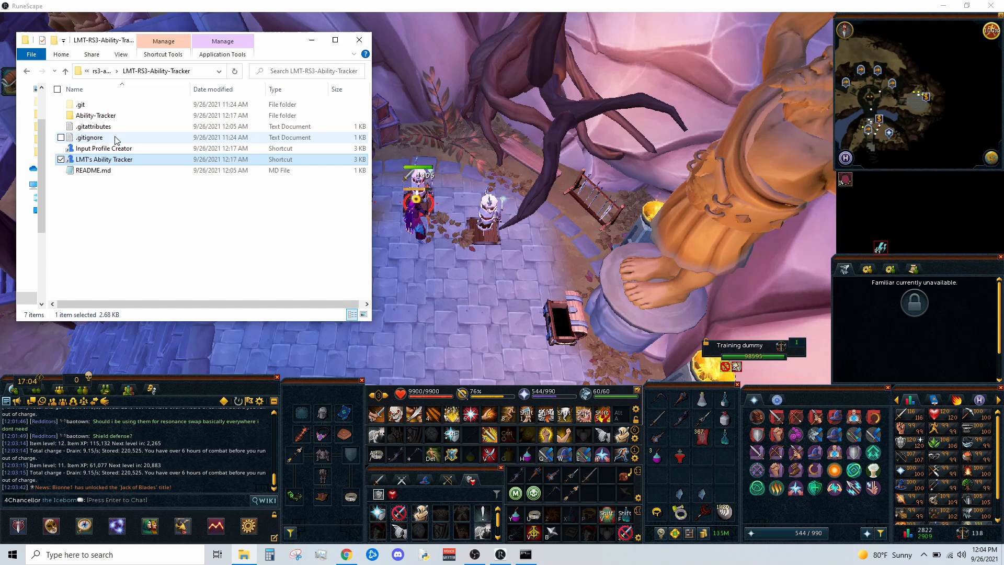
# - Browse Ability-Tracker's app data folder and open abilityinfo.json in Notepad
pyautogui.doubleClick(95, 115)
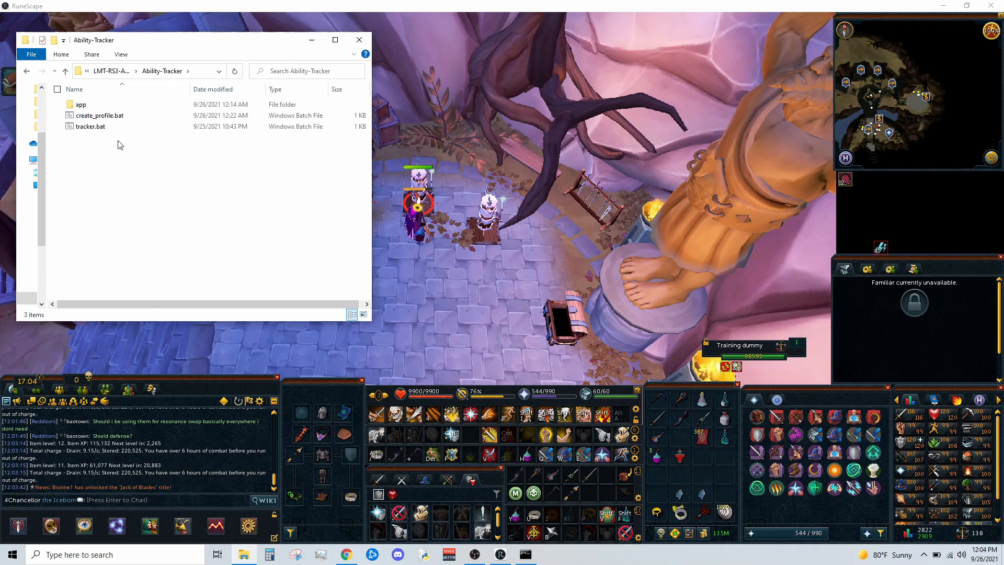
pyautogui.doubleClick(80, 105)
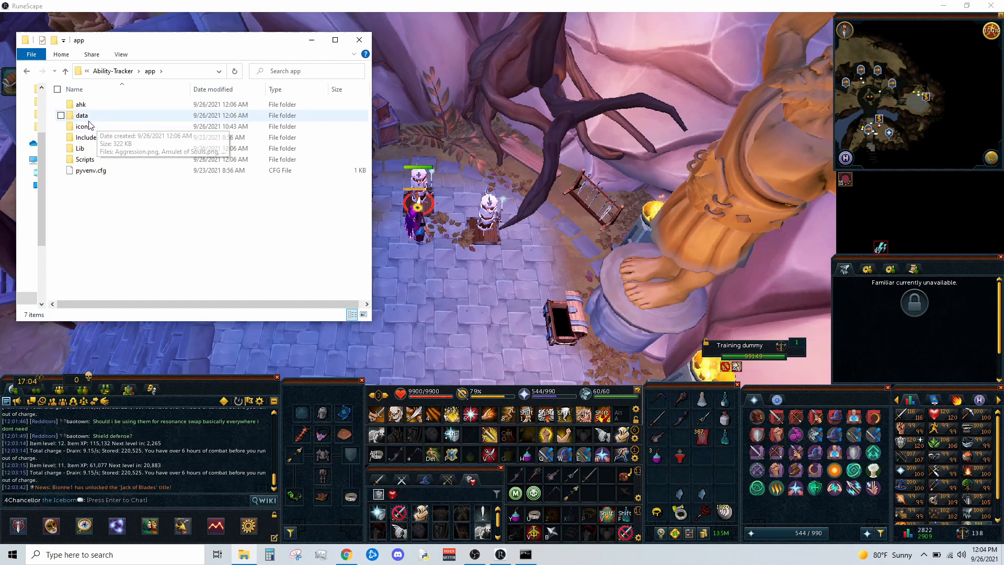
pyautogui.doubleClick(86, 126)
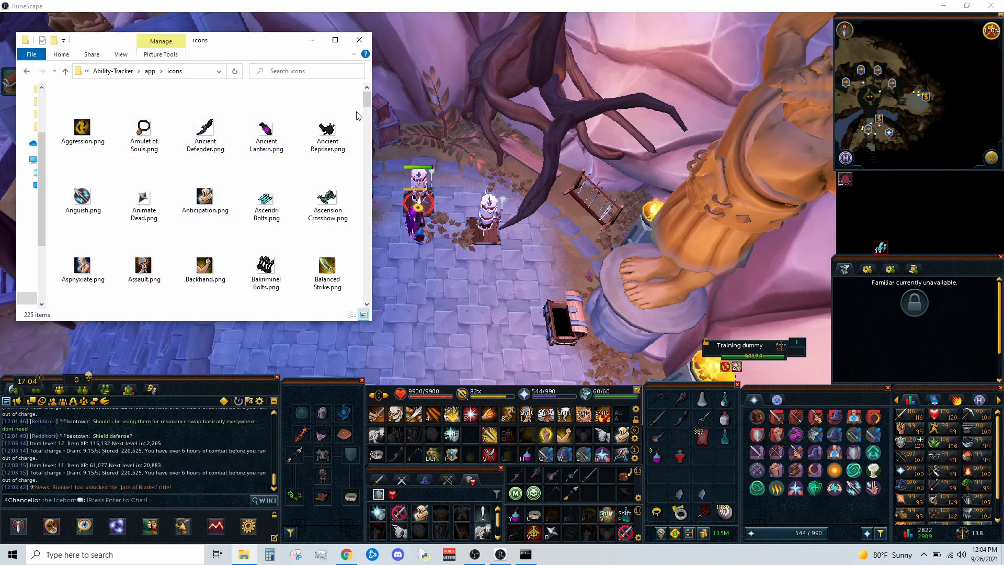
pyautogui.scroll(-3)
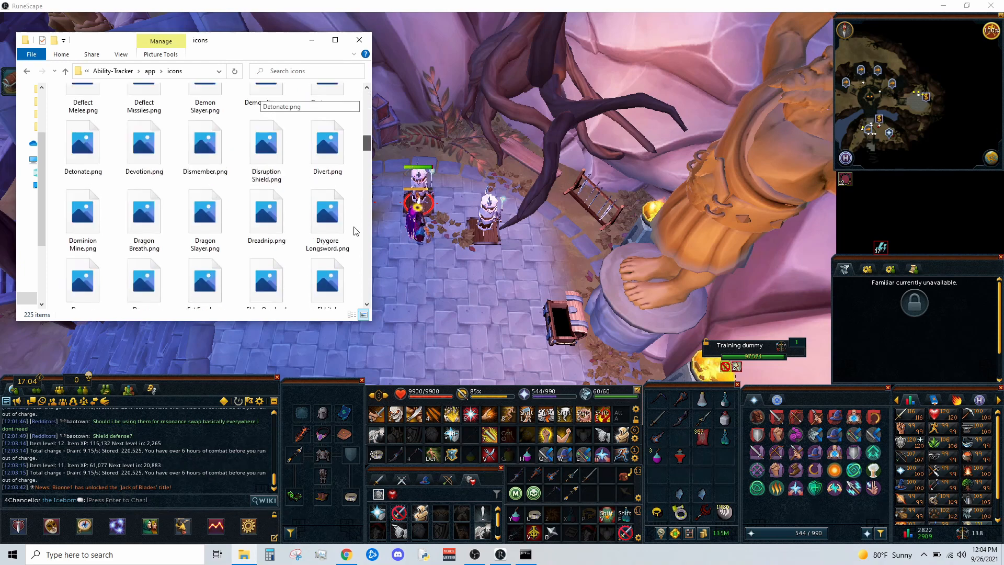
pyautogui.click(151, 71)
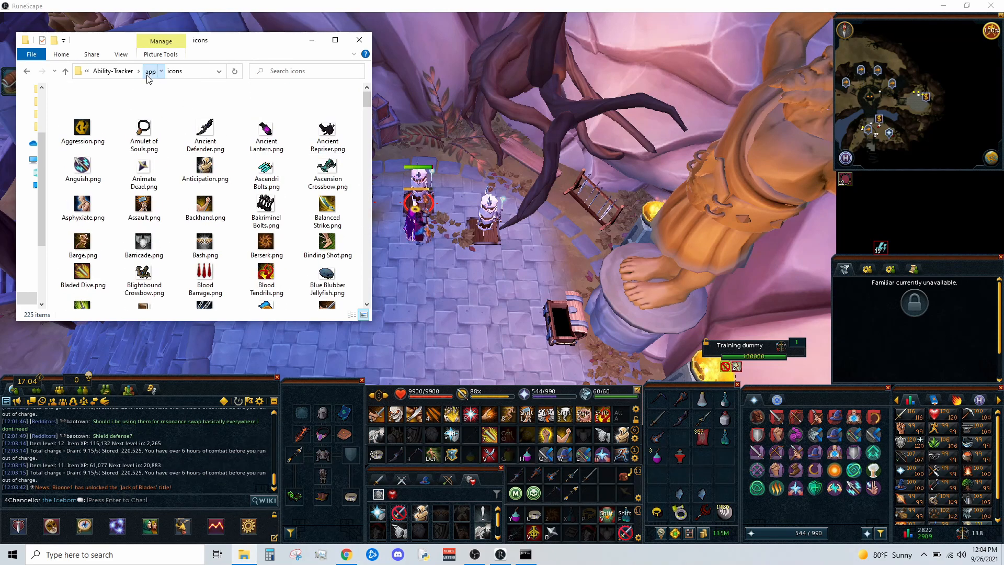
pyautogui.click(151, 71)
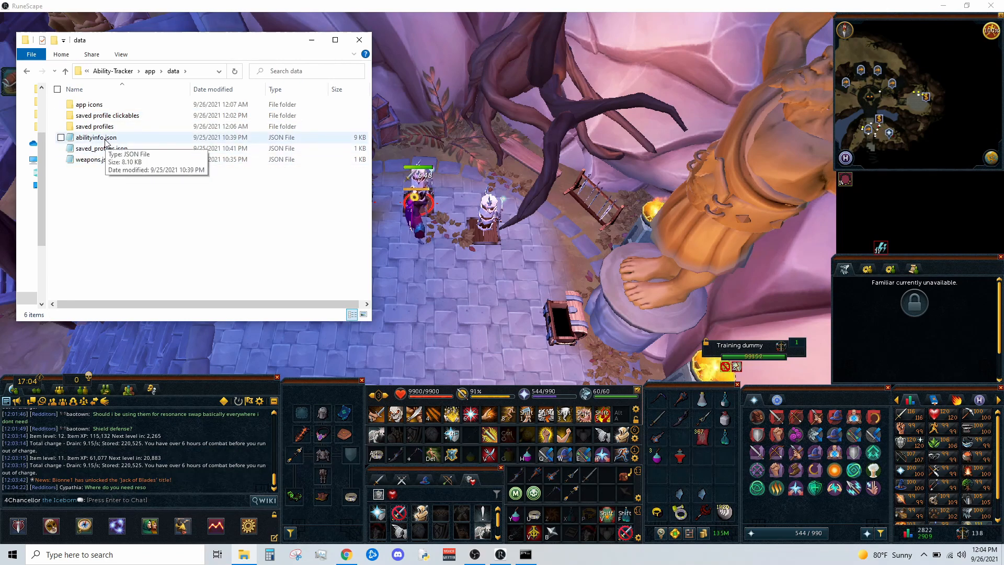
pyautogui.doubleClick(96, 137)
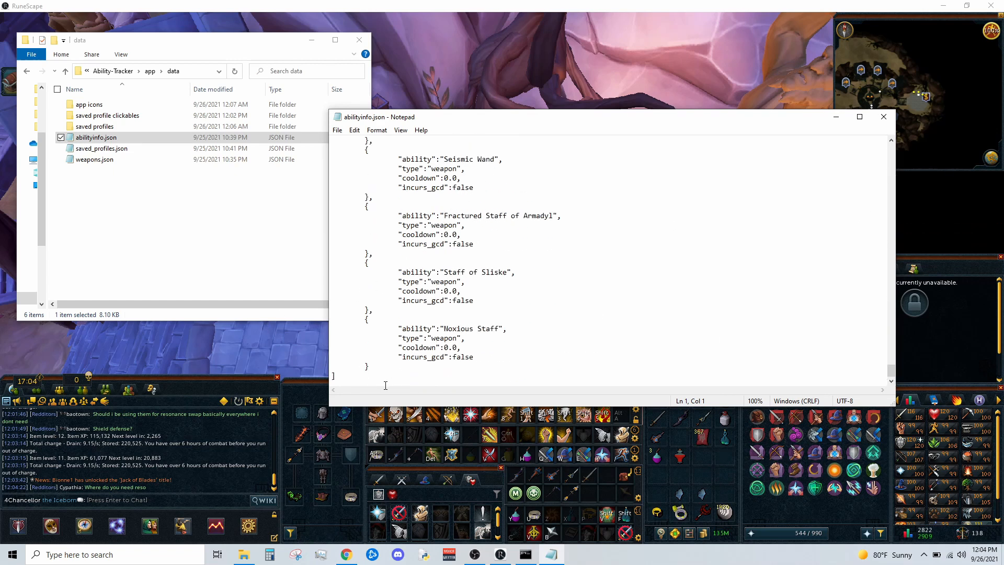
# - Copy the final Noxious Staff entry and rename the copy's ability to 'Weapon'
pyautogui.moveTo(370, 309); pyautogui.dragTo(386, 369)
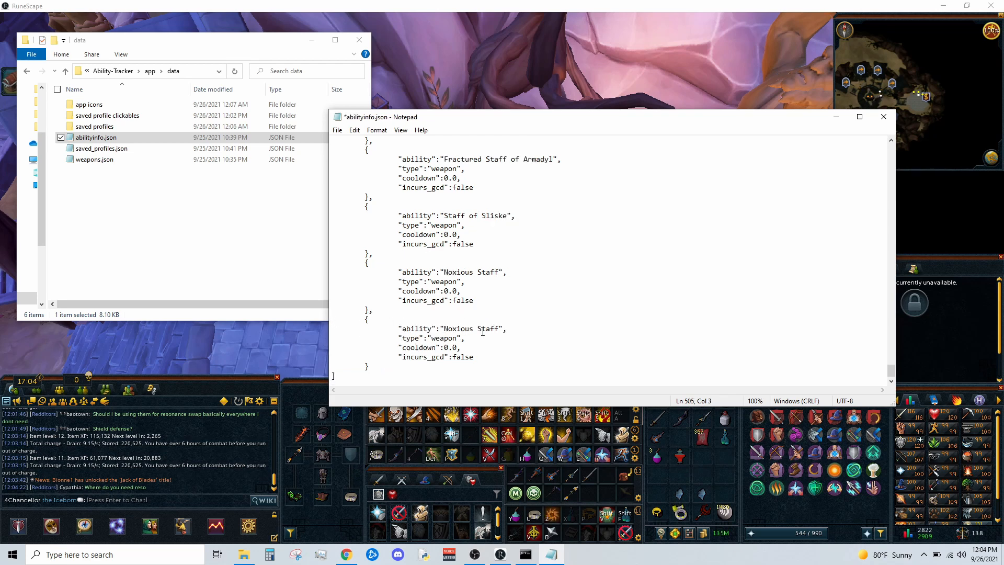
pyautogui.doubleClick(470, 328)
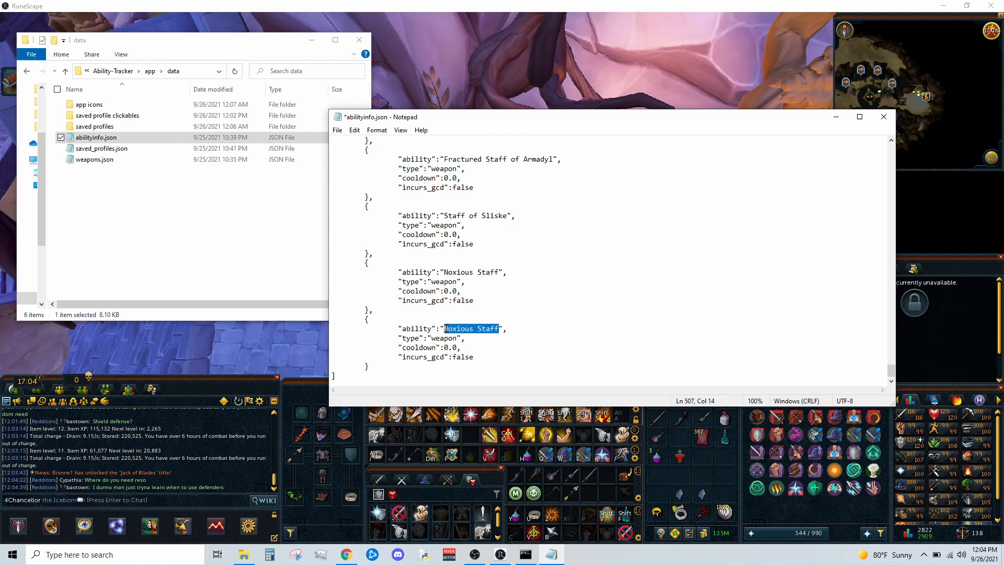
pyautogui.write('W')
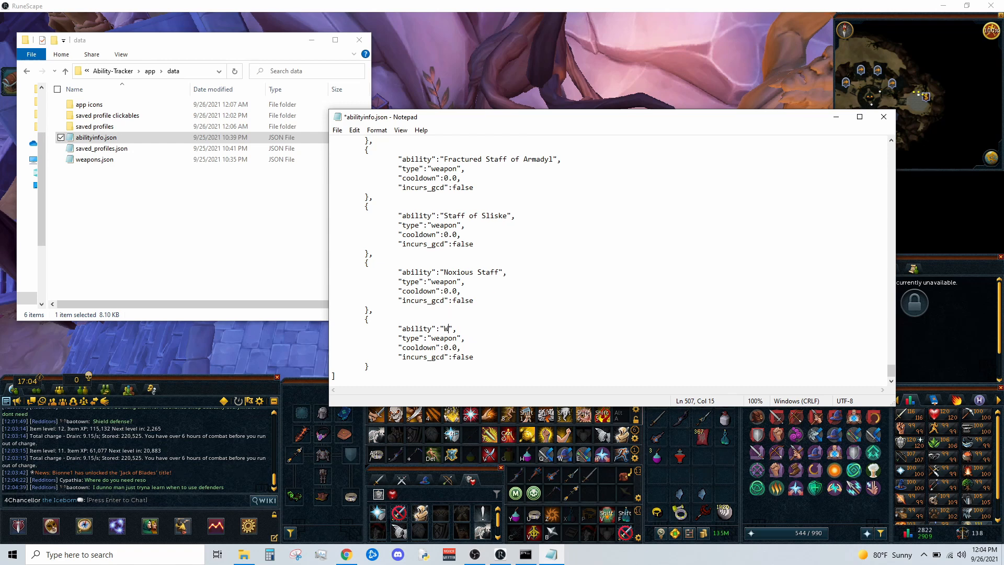
pyautogui.write('eapon')
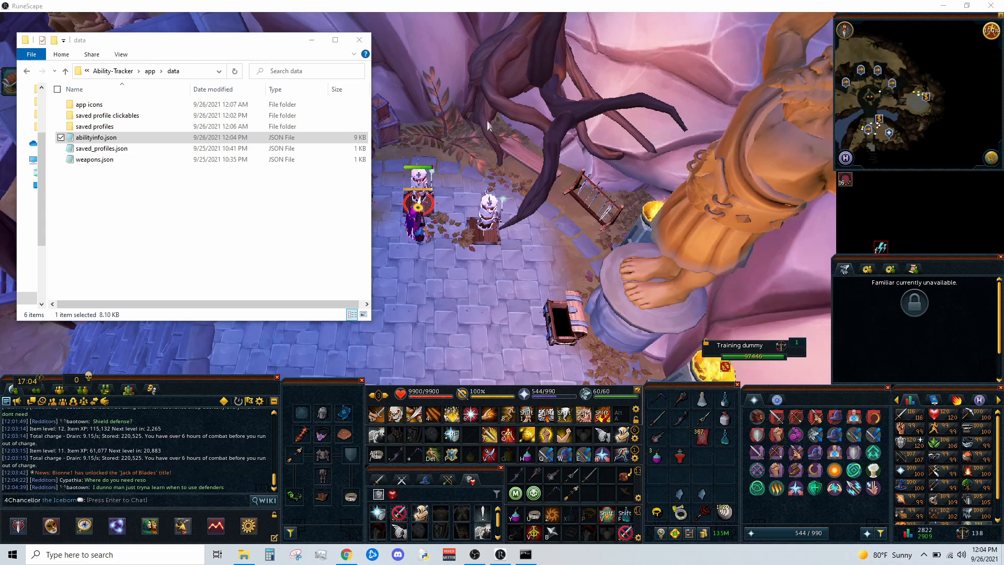
# - Open weapons.json and add "Bronze 2h Sword" after Statiuss Warhammer in 2h_melee
pyautogui.doubleClick(94, 159)
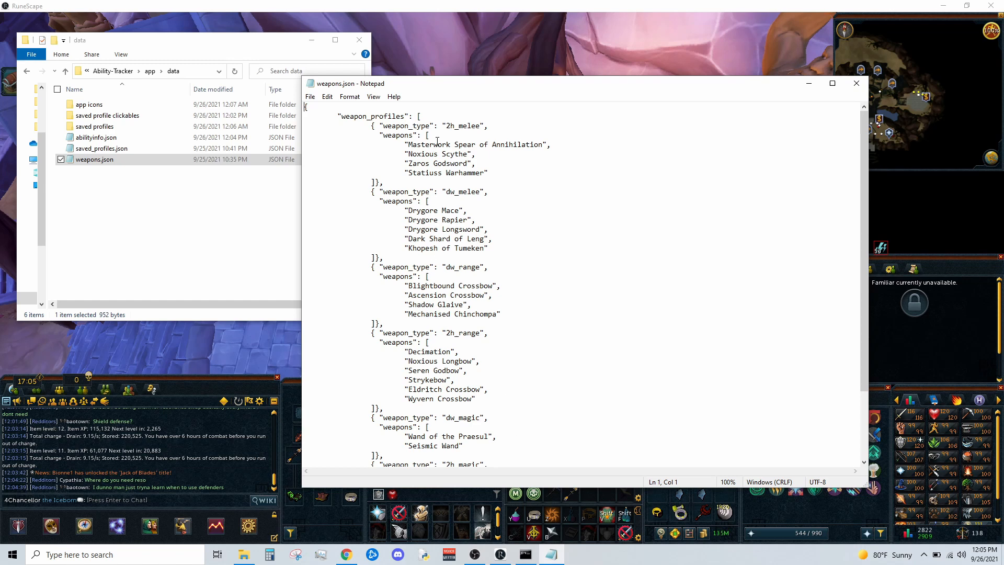
pyautogui.scroll(-3)
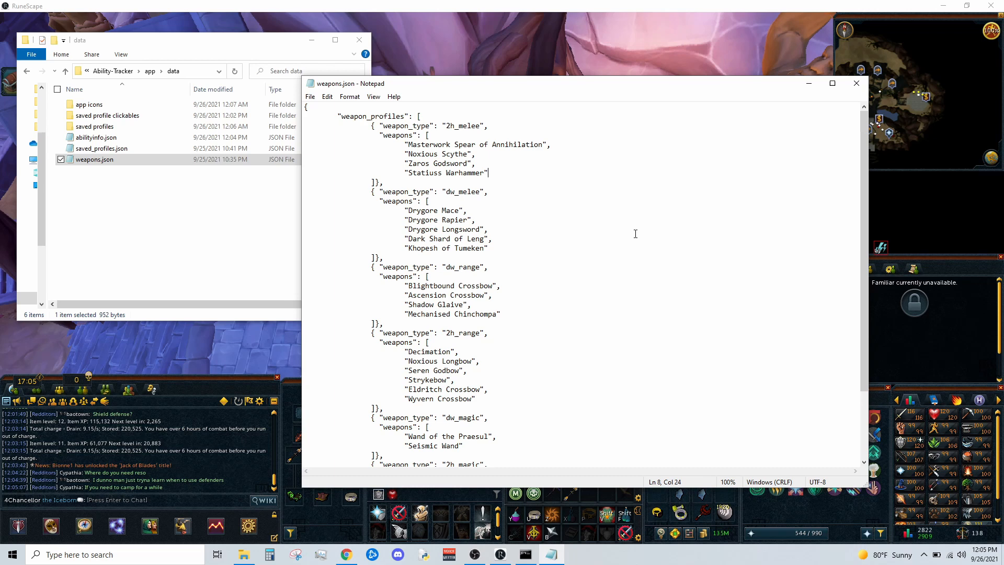
pyautogui.press('enter')
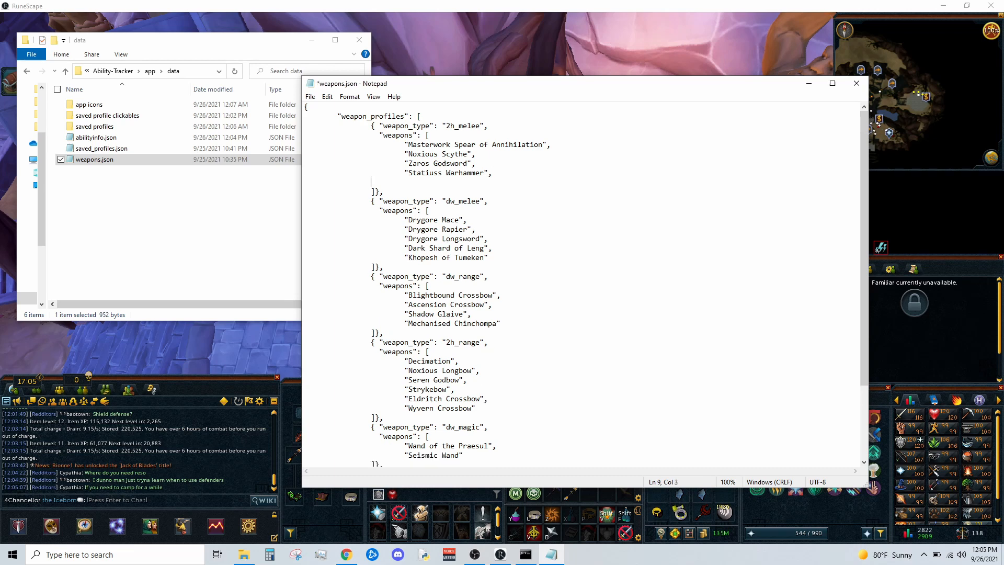
pyautogui.write('"B')
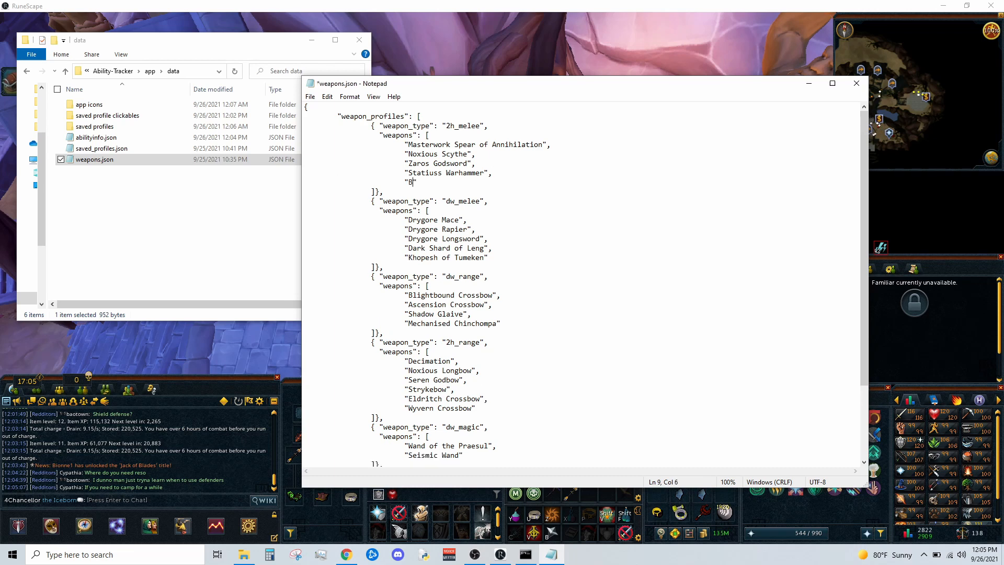
pyautogui.write('ronze 2h Swao')
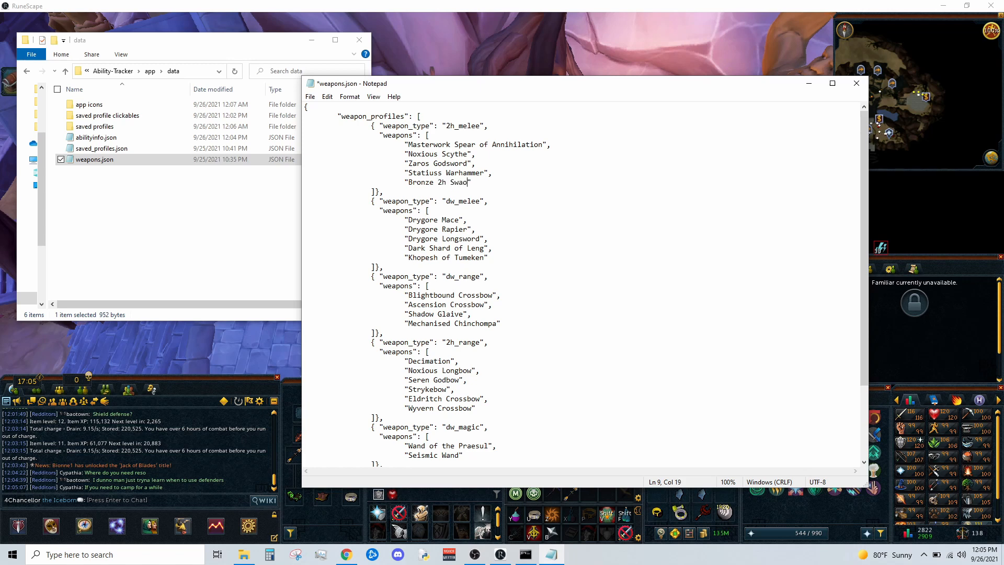
pyautogui.write('d')
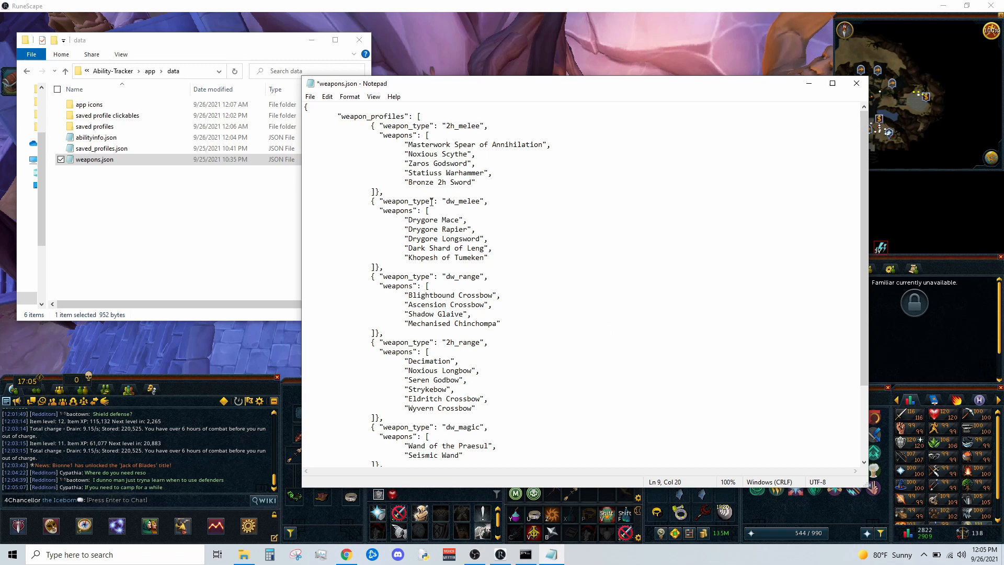
pyautogui.moveTo(439, 207)
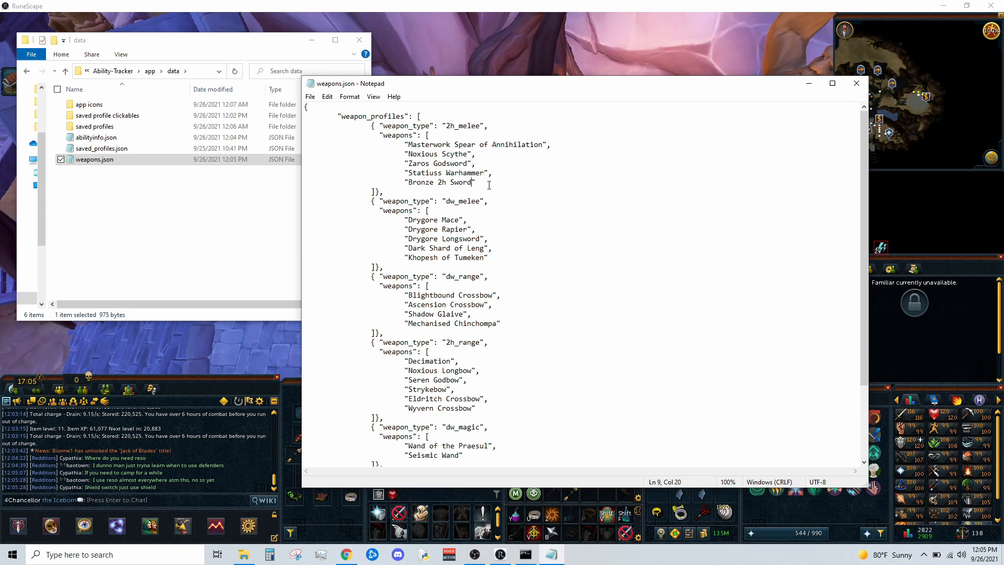
pyautogui.tripleClick(439, 182)
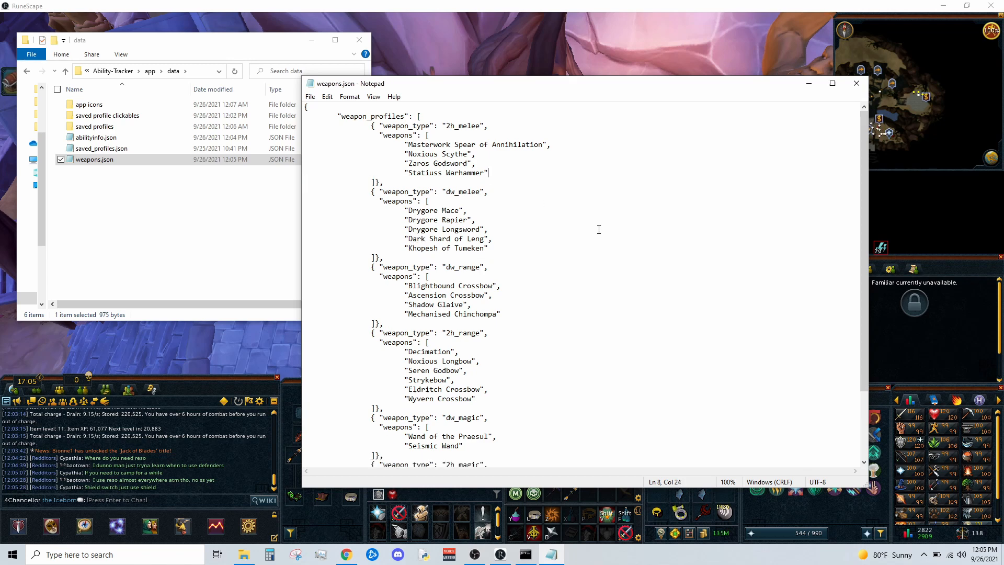
# - Return File Explorer to the LMT-RS3-Ability-Tracker folder via the address bar
pyautogui.click(856, 83)
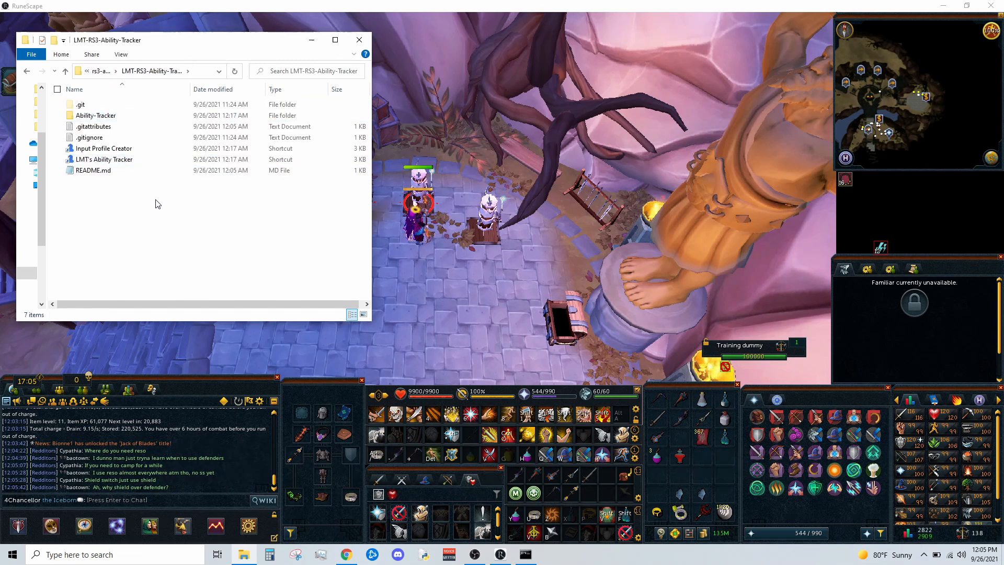
pyautogui.moveTo(135, 206)
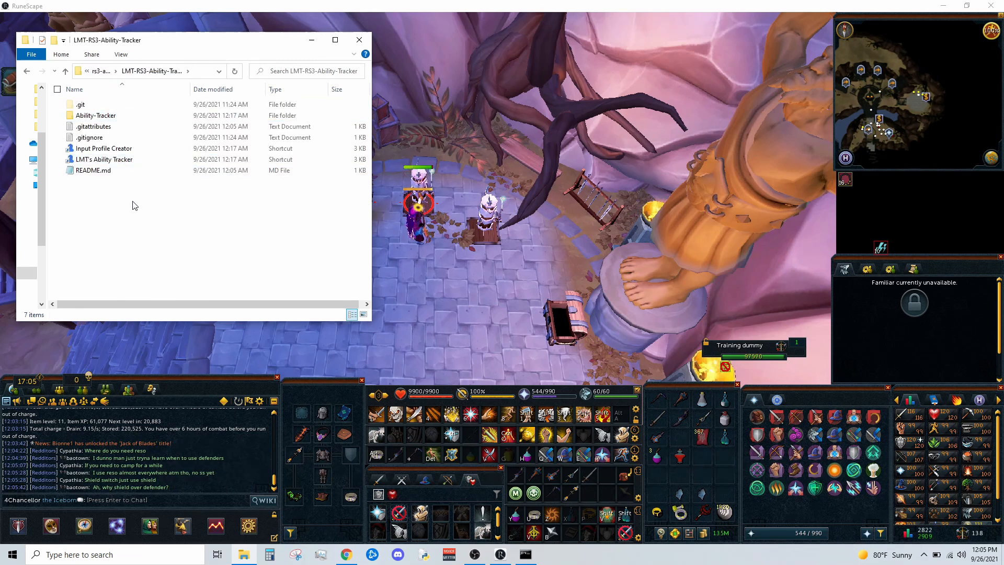